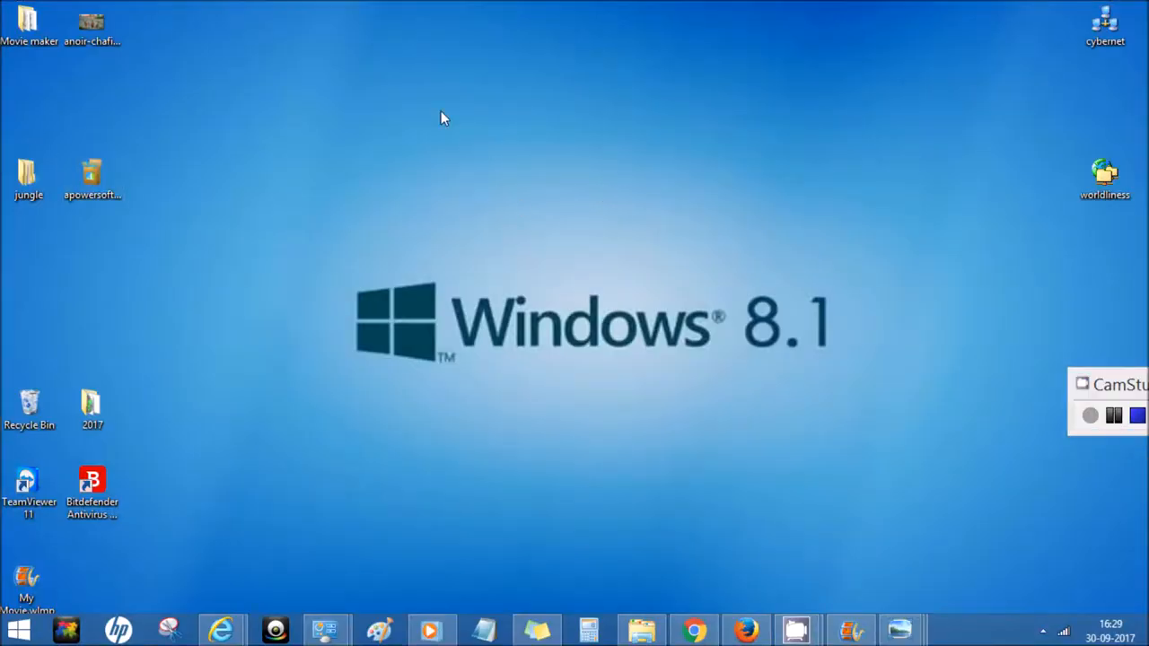
{"action": "mouse_move", "coordinate": [516, 166]}
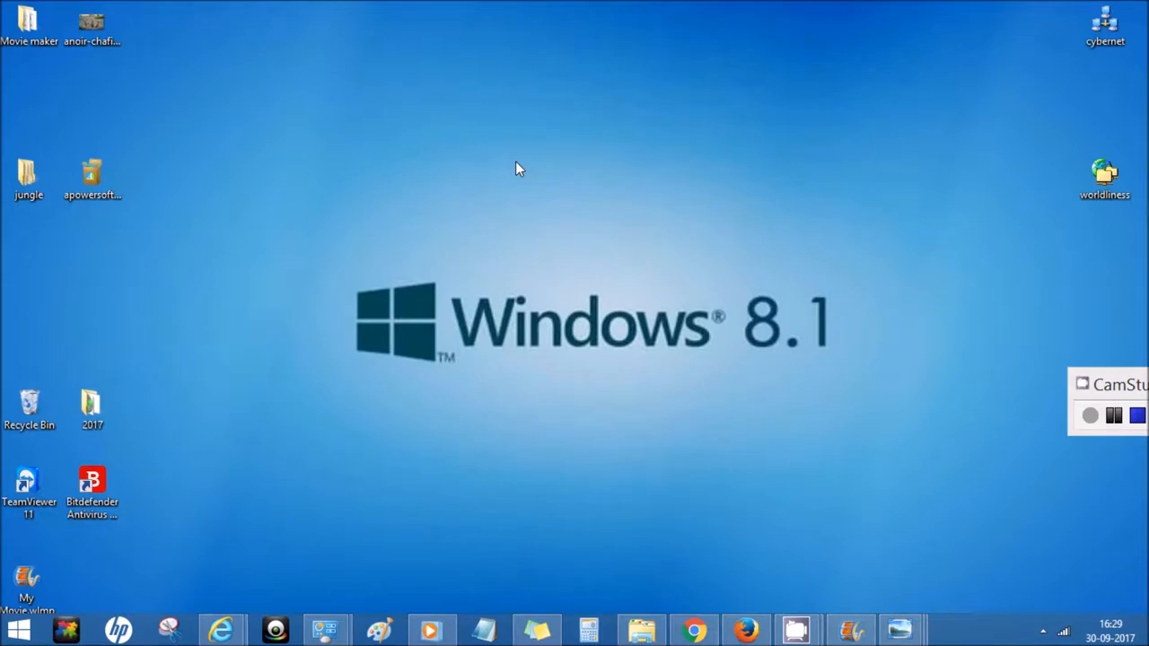
{"action": "mouse_move", "coordinate": [483, 211]}
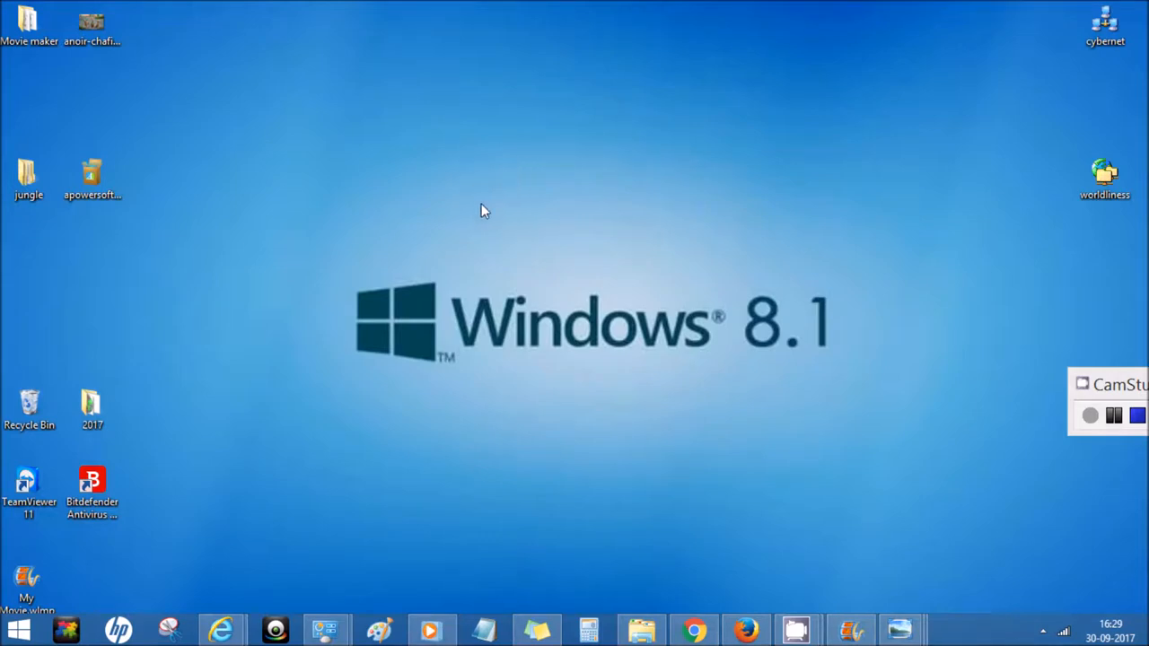
{"action": "mouse_move", "coordinate": [528, 430]}
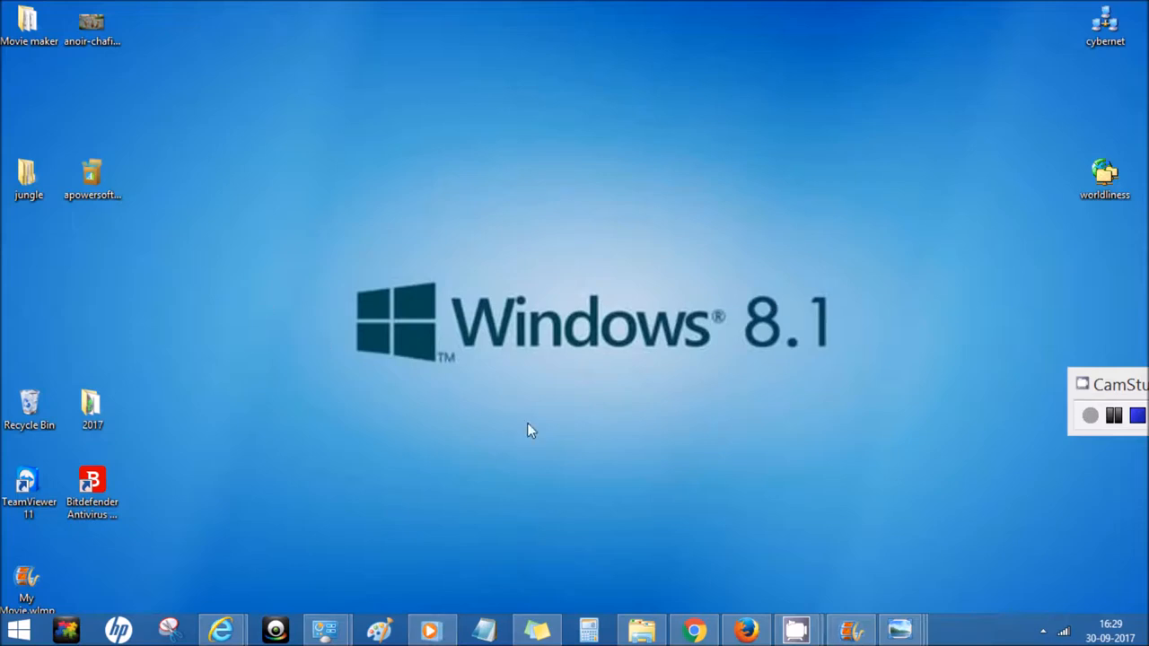
{"action": "mouse_move", "coordinate": [479, 403]}
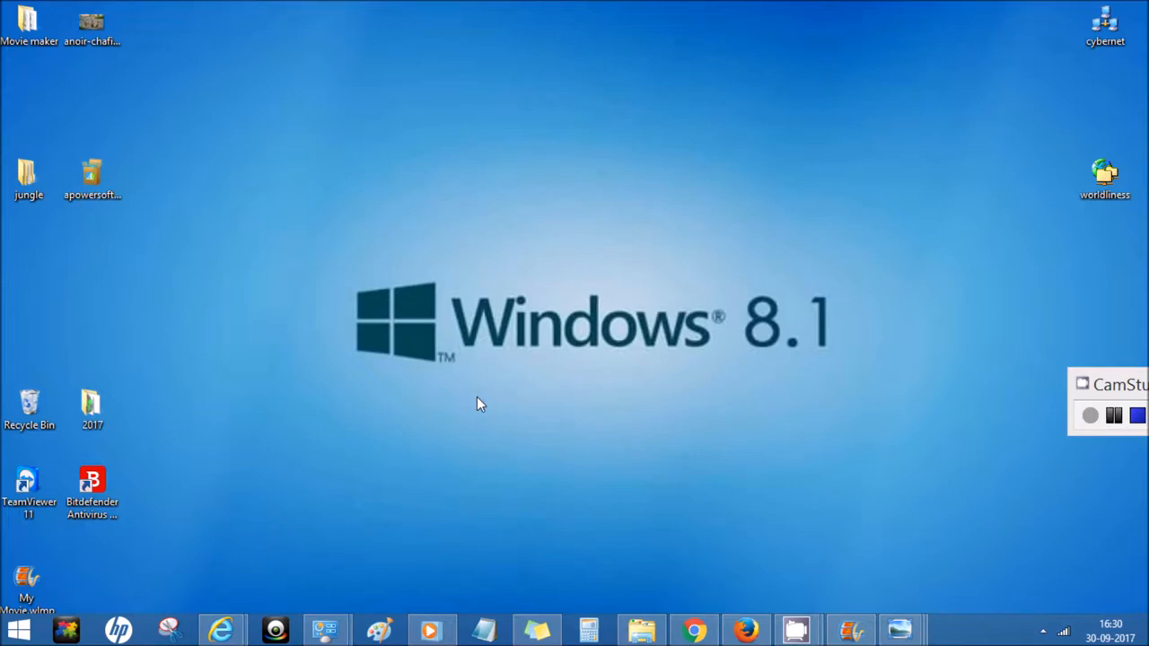
{"action": "mouse_move", "coordinate": [642, 343]}
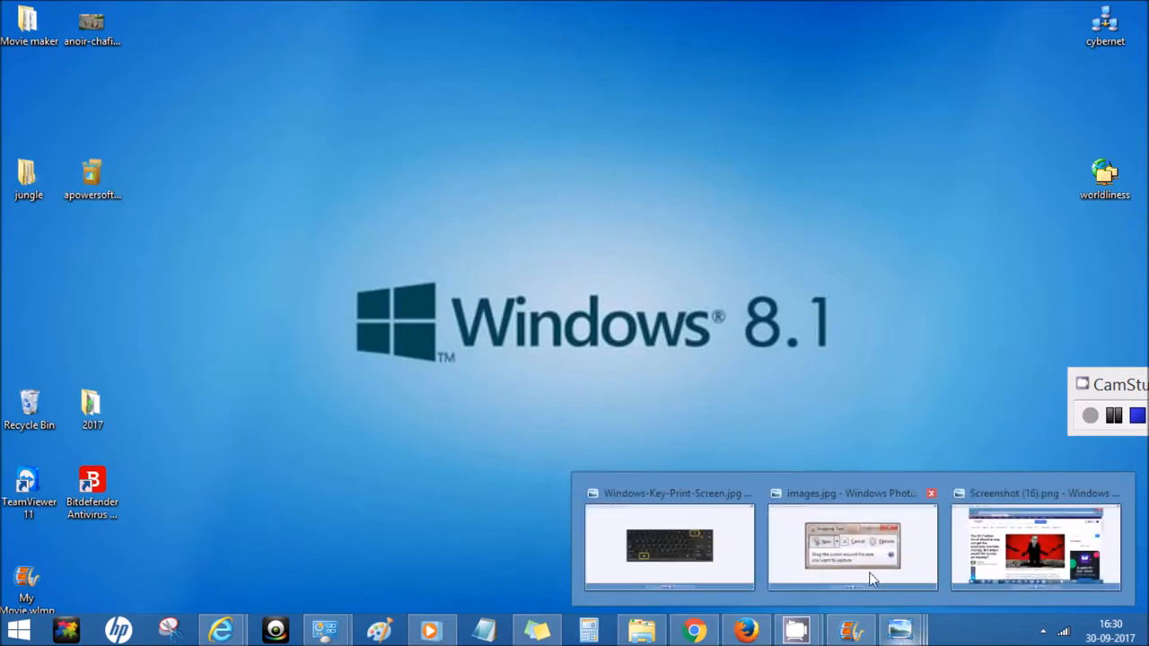
Open the keyboard picture highlighting the Print Screen and Windows keys in Photo Viewer
{"action": "left_click", "coordinate": [660, 548]}
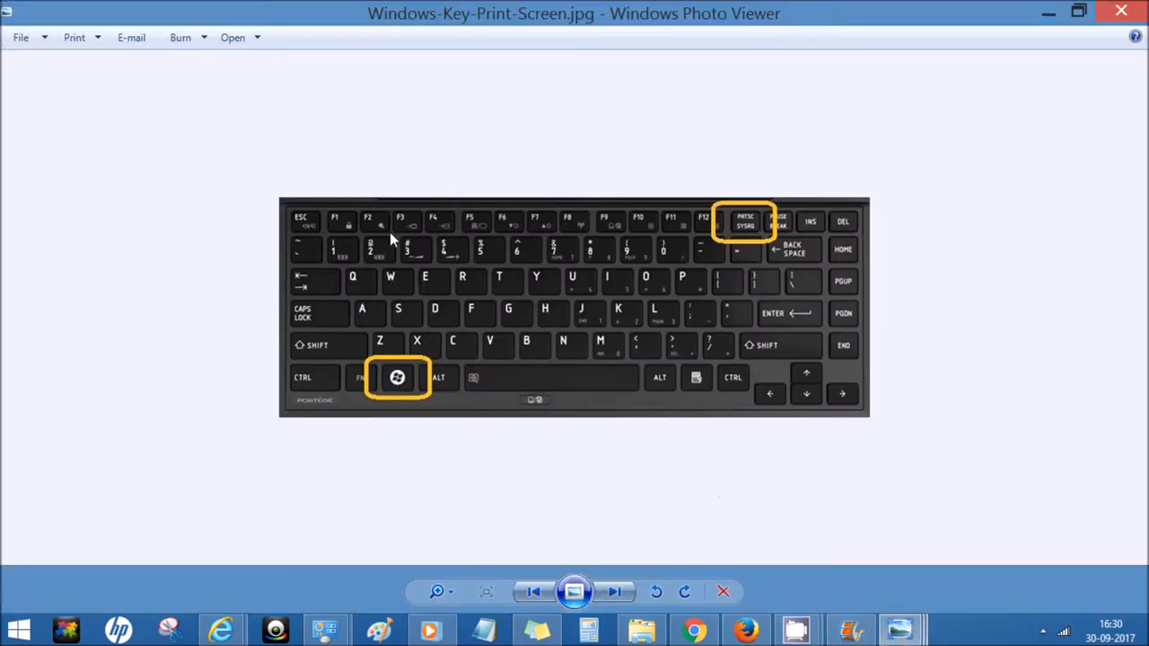
{"action": "mouse_move", "coordinate": [401, 397]}
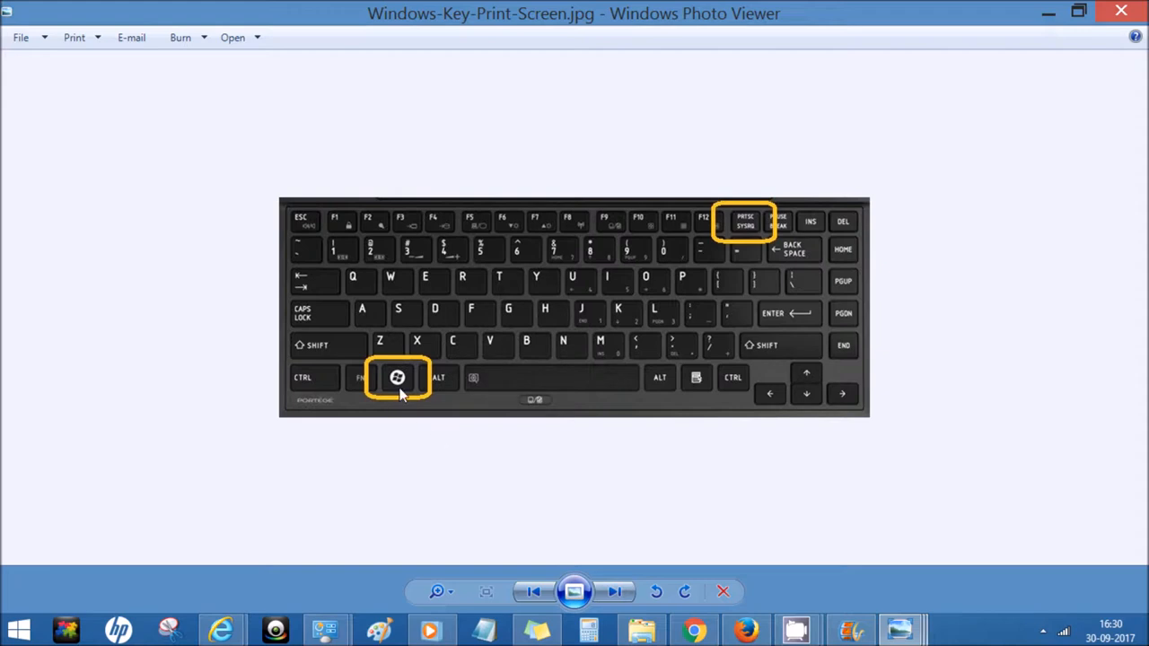
{"action": "mouse_move", "coordinate": [759, 240]}
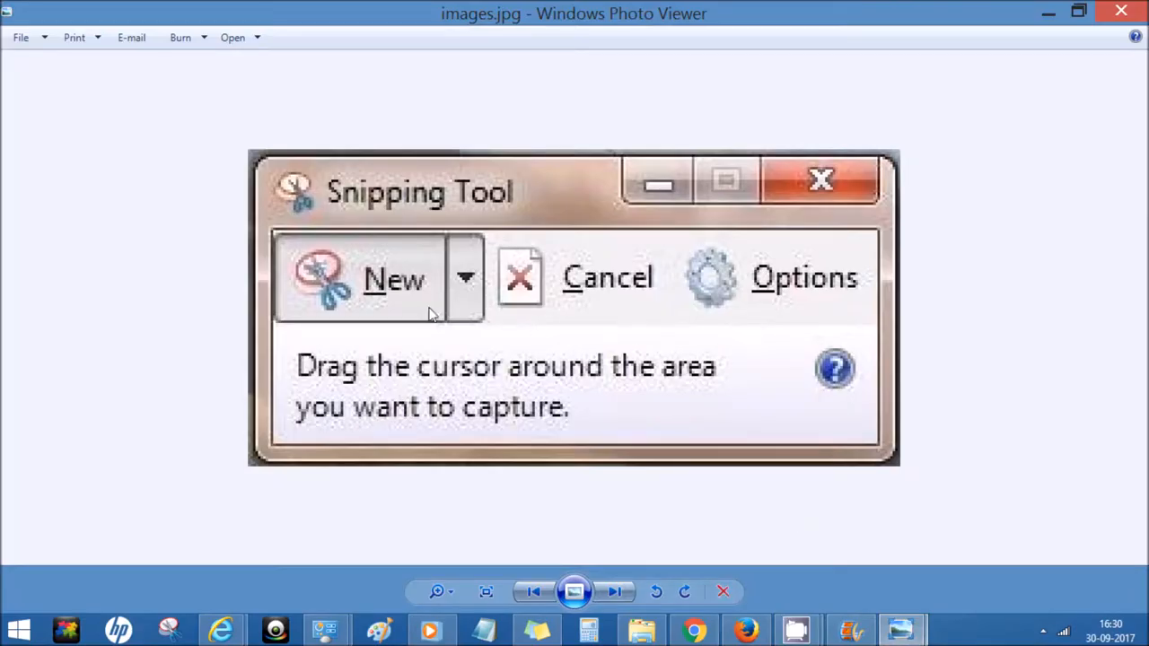
{"action": "mouse_move", "coordinate": [1051, 13]}
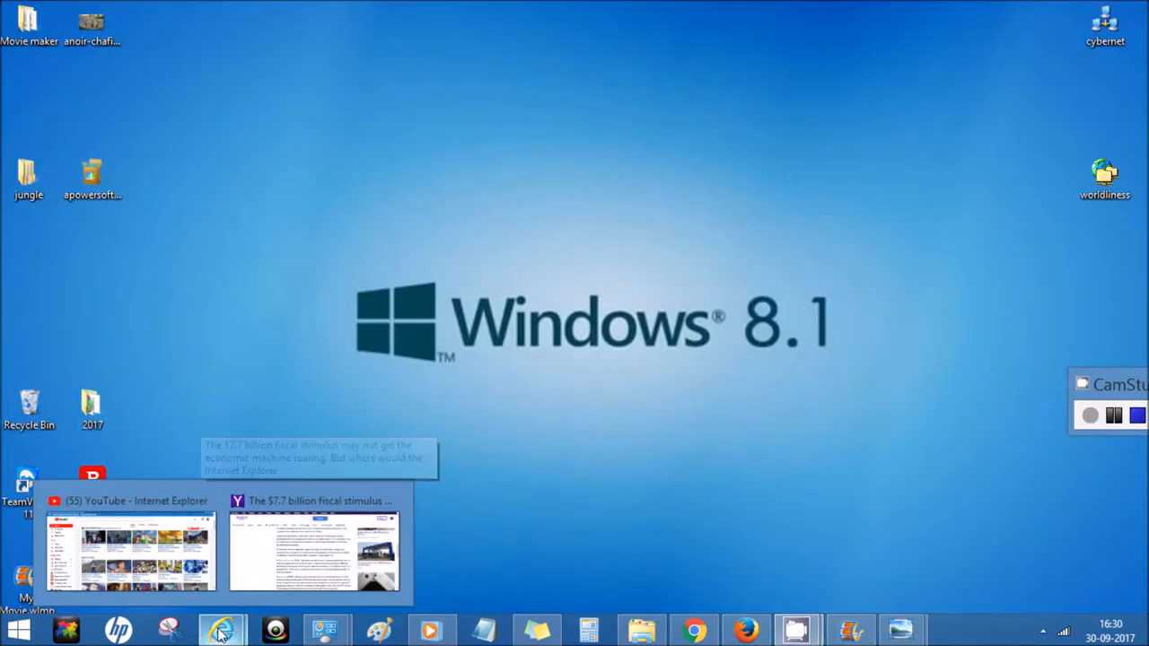
Switch to the Yahoo Finance stimulus article and scroll down to its key spending areas
{"action": "left_click", "coordinate": [315, 552]}
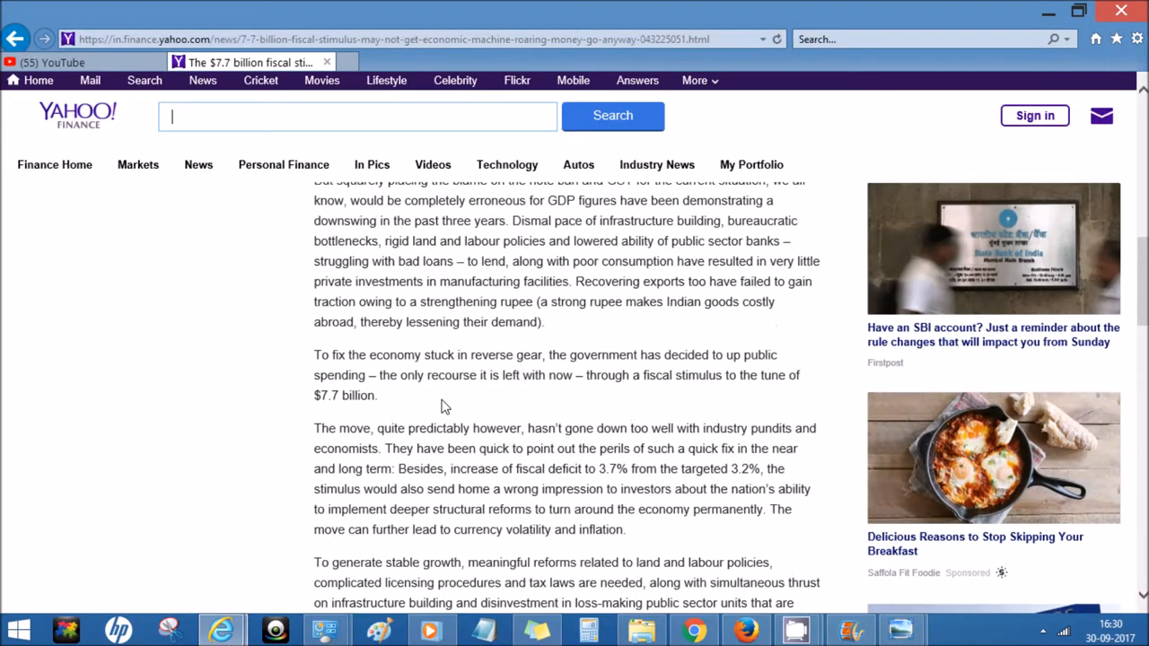
{"action": "scroll", "scroll_direction": "down", "scroll_amount": 3}
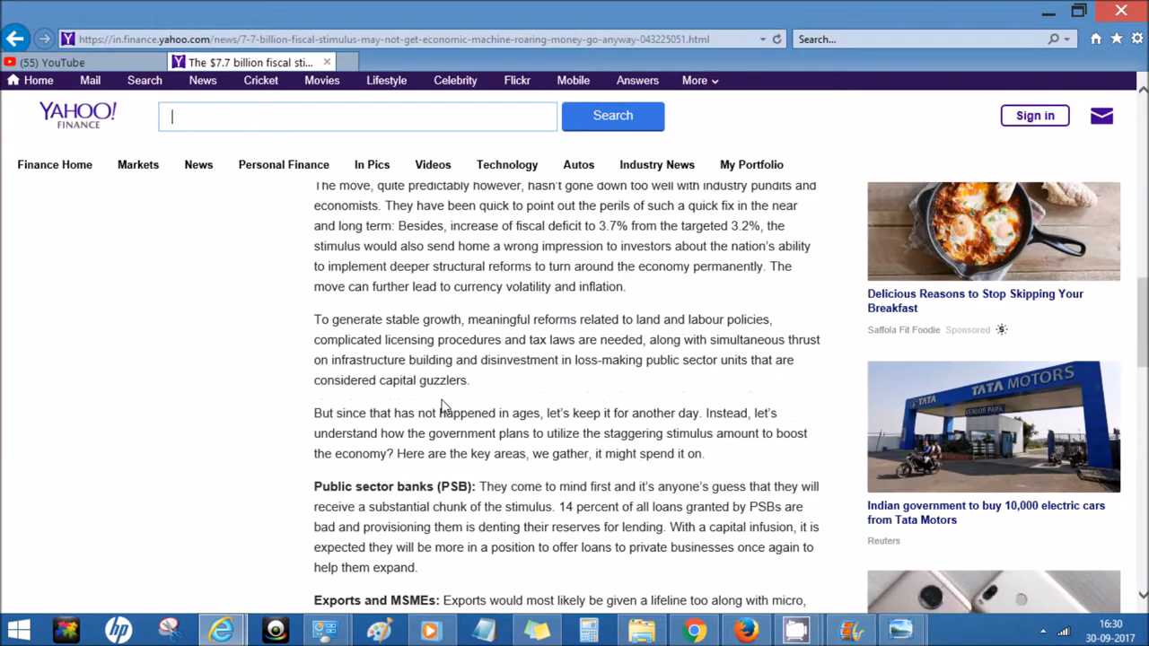
{"action": "mouse_move", "coordinate": [866, 390]}
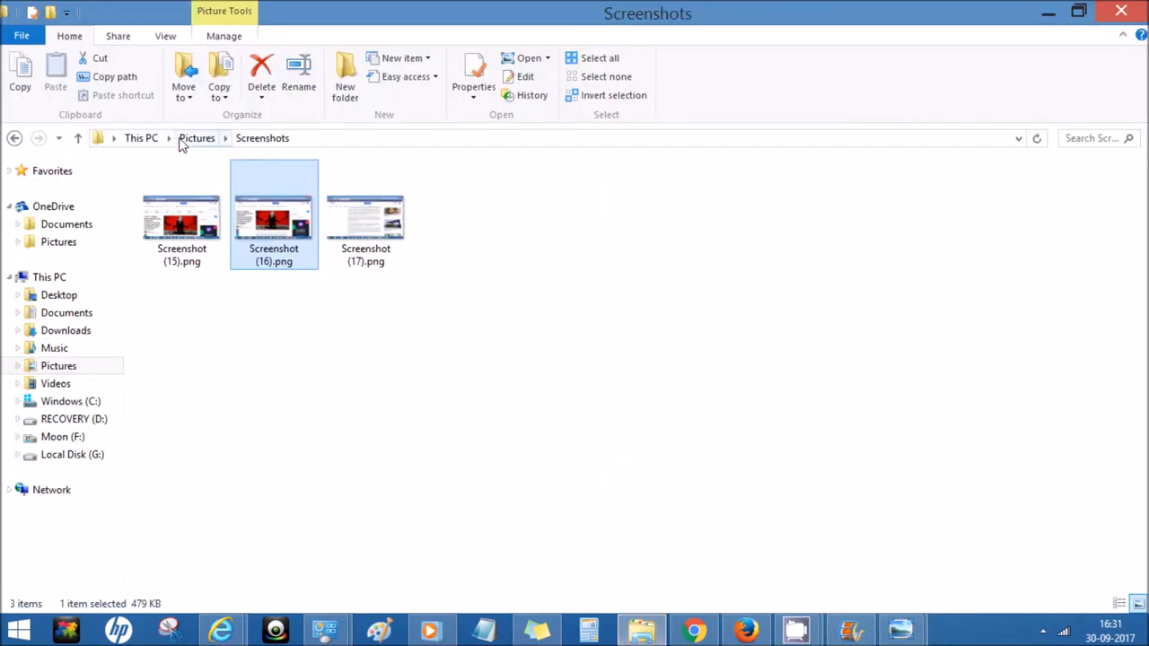
Go to Pictures > Screenshots and open Screenshot (17).png
{"action": "left_click", "coordinate": [197, 137]}
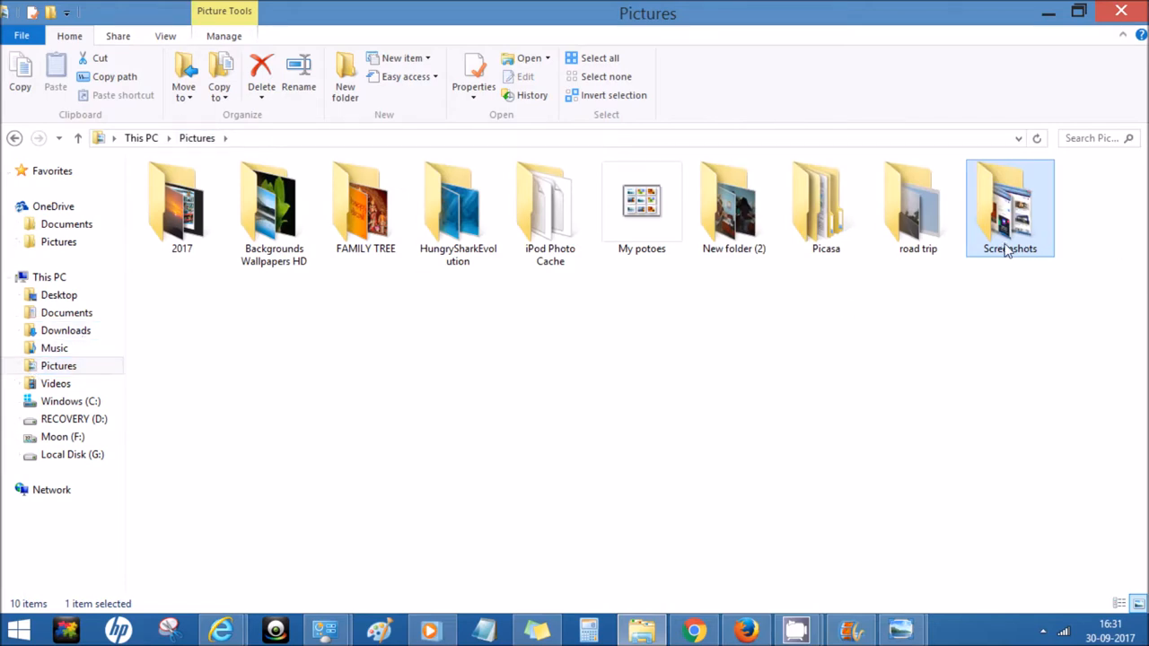
{"action": "double_click", "coordinate": [1010, 207]}
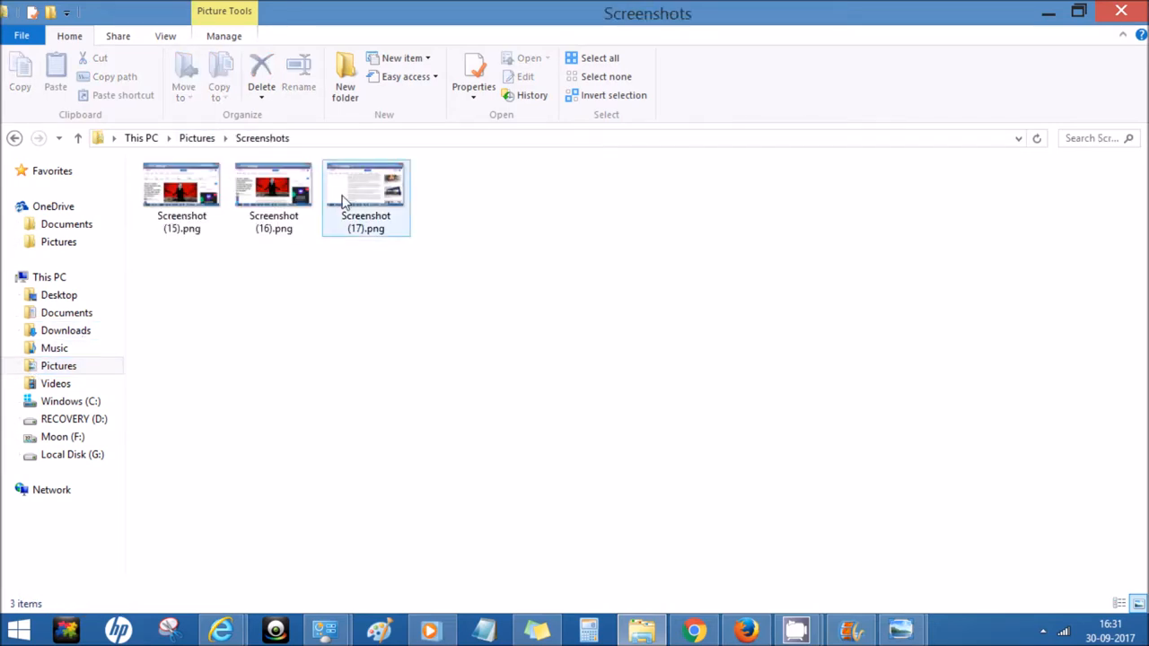
{"action": "double_click", "coordinate": [366, 186]}
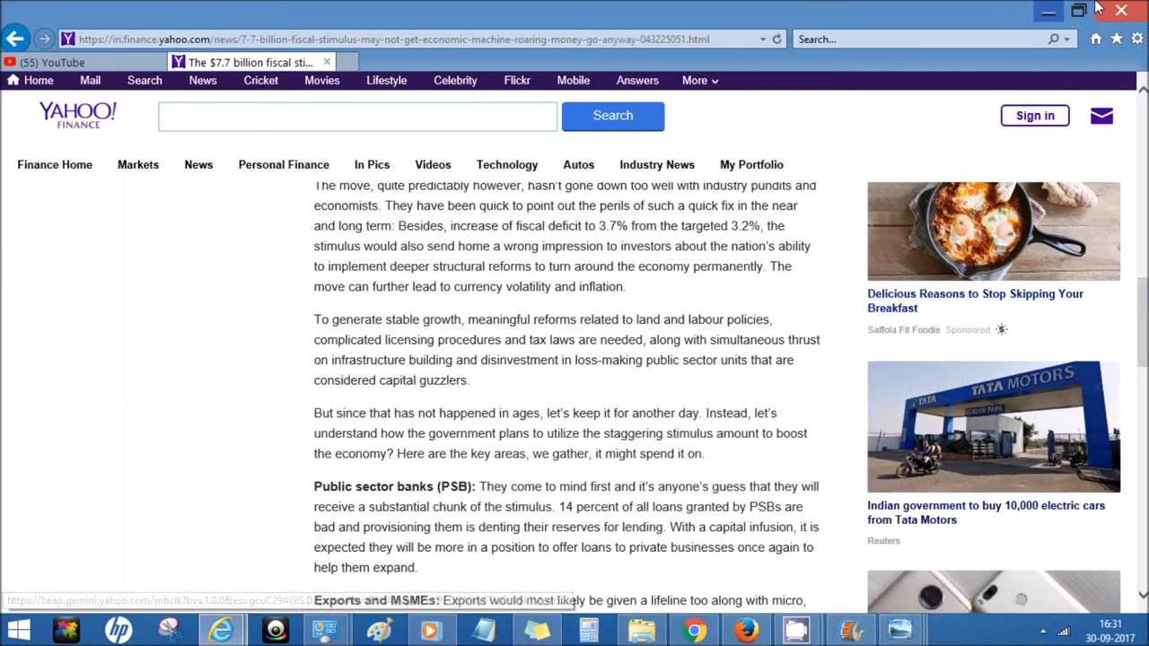
Scroll the stimulus article back up to its headline and cartoon illustration
{"action": "scroll", "scroll_direction": "up", "scroll_amount": 3}
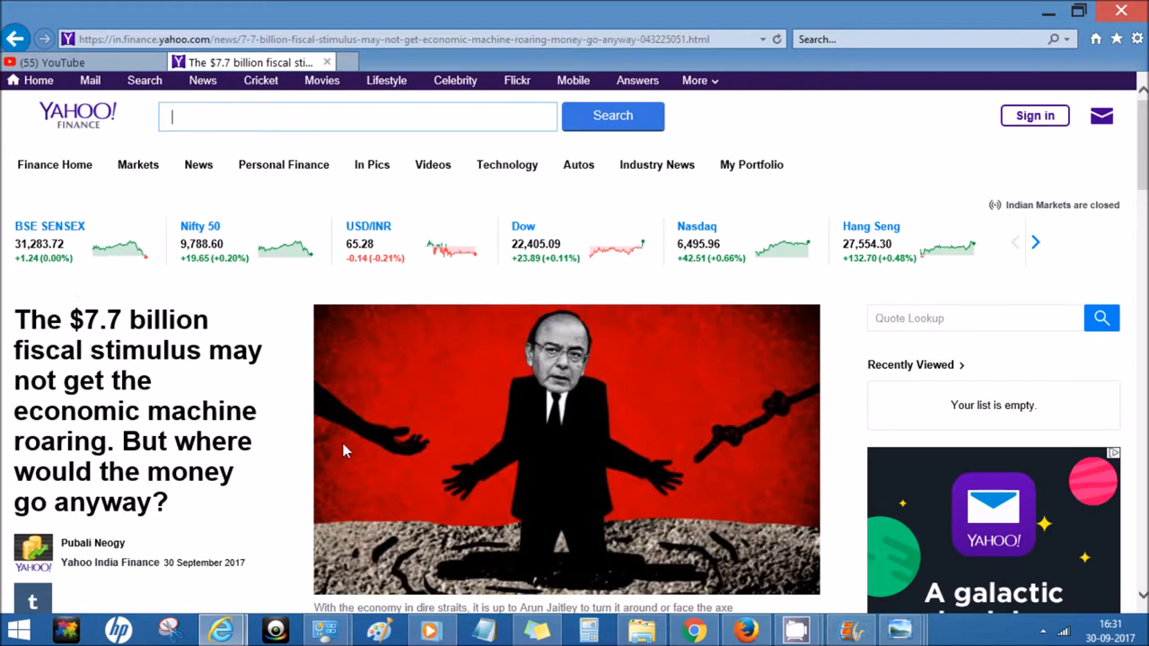
{"action": "mouse_move", "coordinate": [642, 486]}
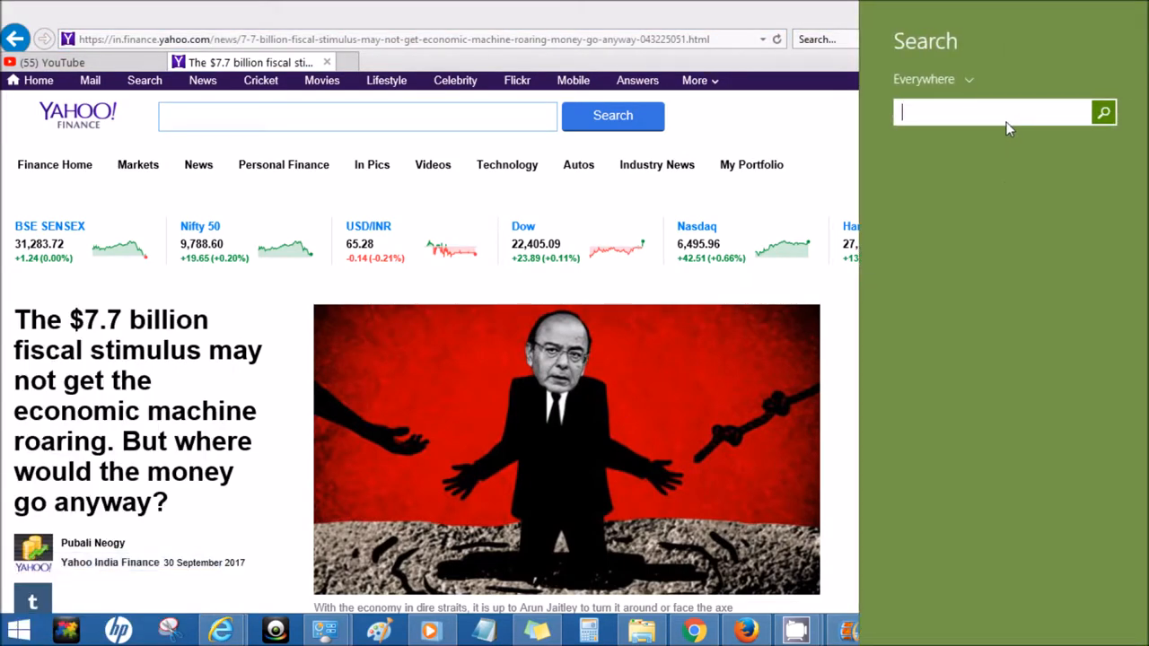
Search for 'snipp' and launch Snipping Tool from the results
{"action": "type", "text": "smi"}
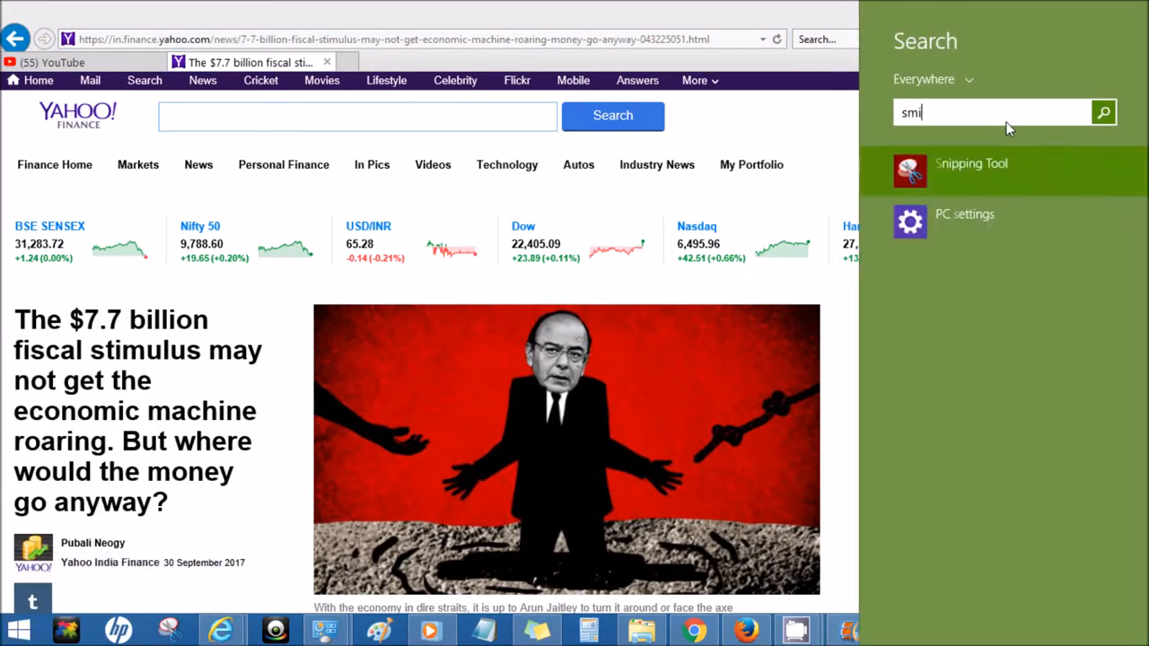
{"action": "type", "text": "pp"}
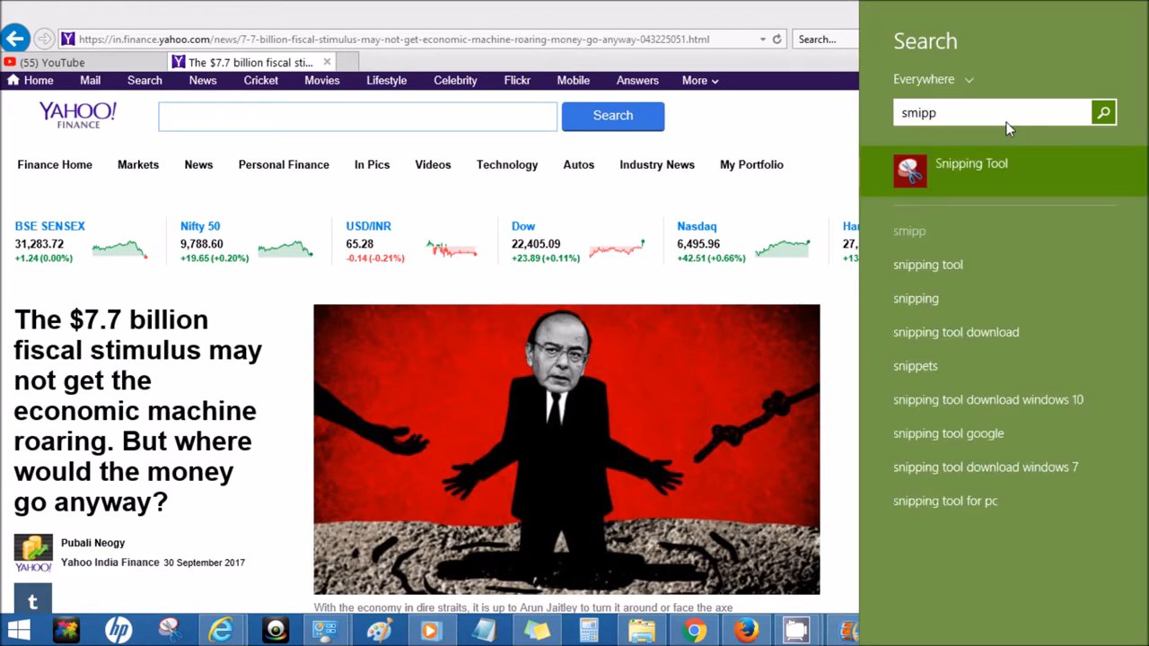
{"action": "left_click", "coordinate": [973, 170]}
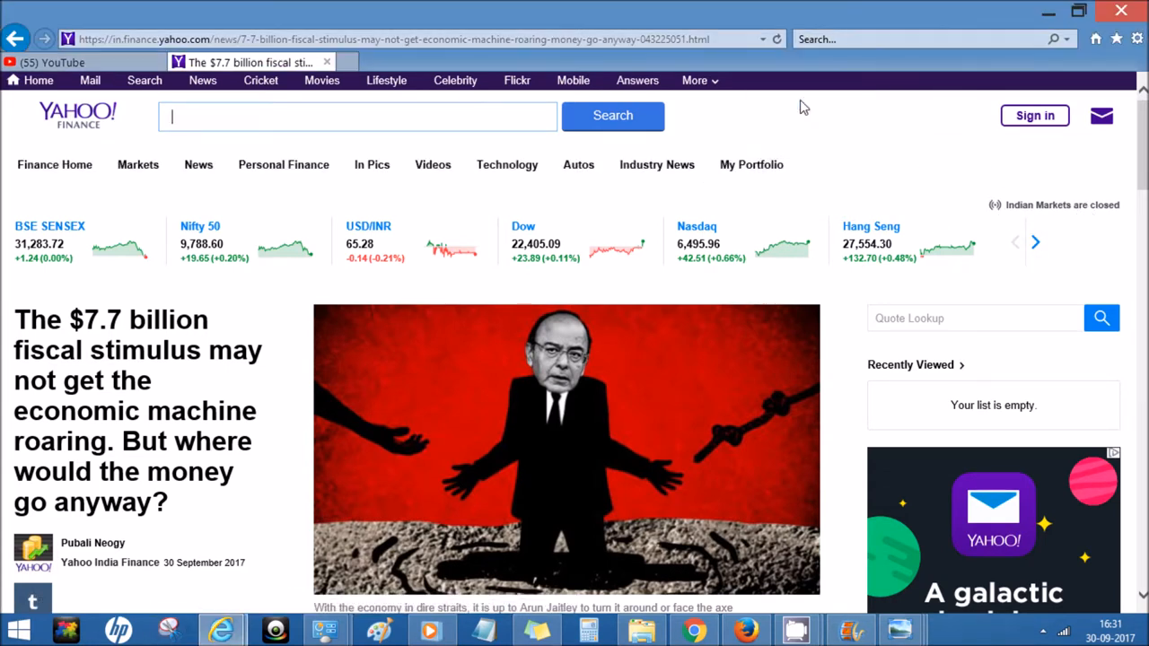
Snip the article's red cartoon illustration of the finance minister
{"action": "left_click", "coordinate": [270, 626]}
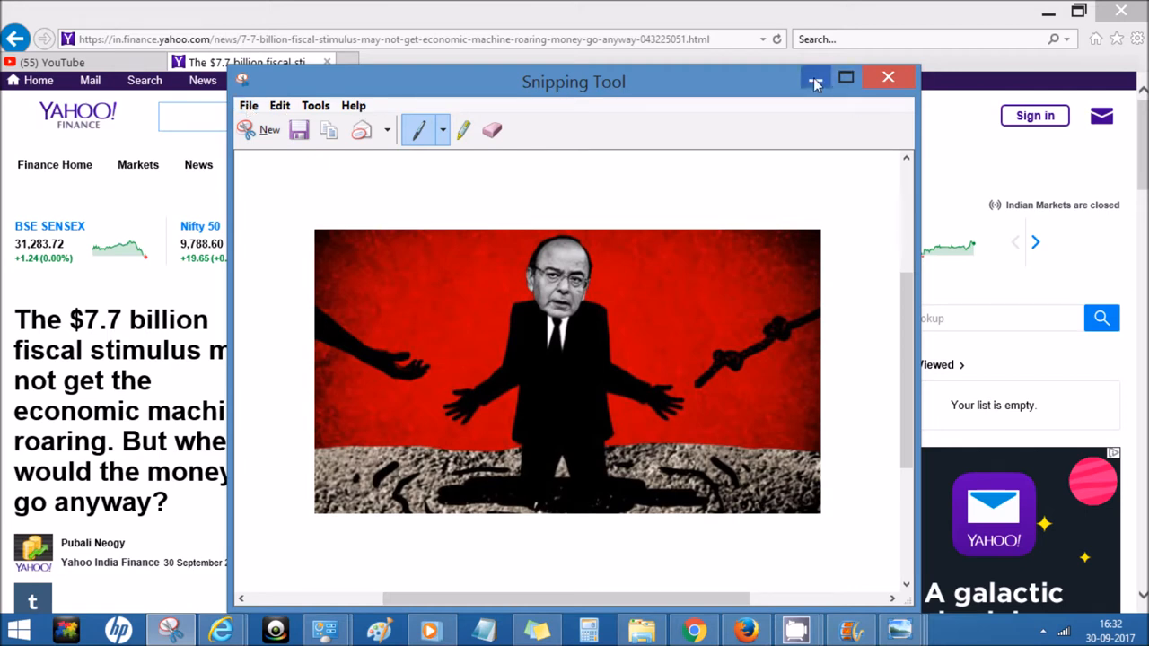
{"action": "mouse_move", "coordinate": [812, 78]}
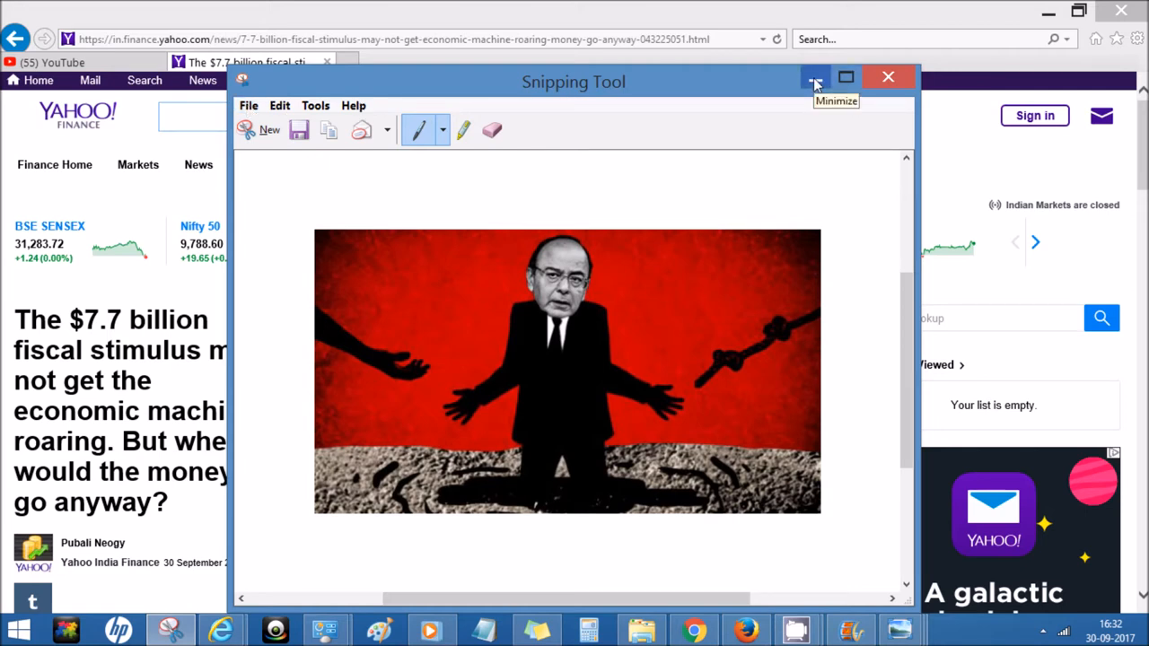